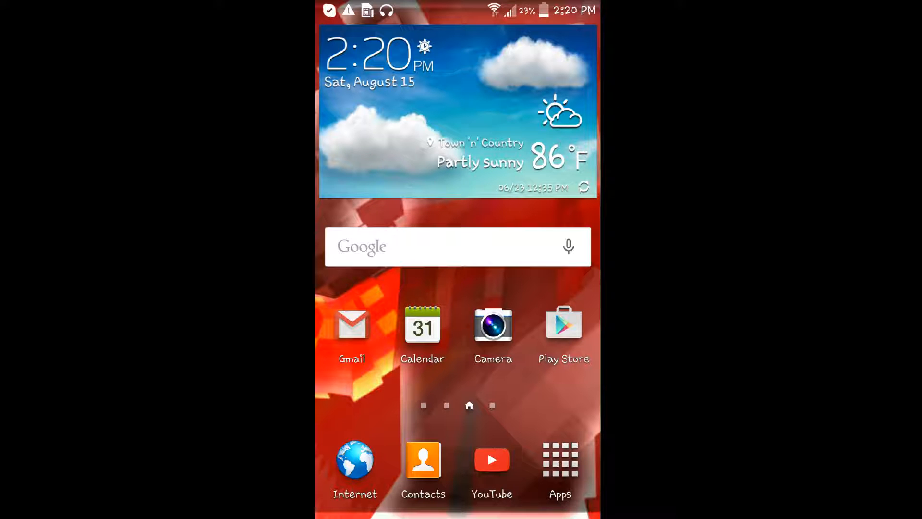
Open the Android app drawer, page through the installed apps, and launch VideoPad.
{"action": "left_click", "coordinate": [561, 460]}
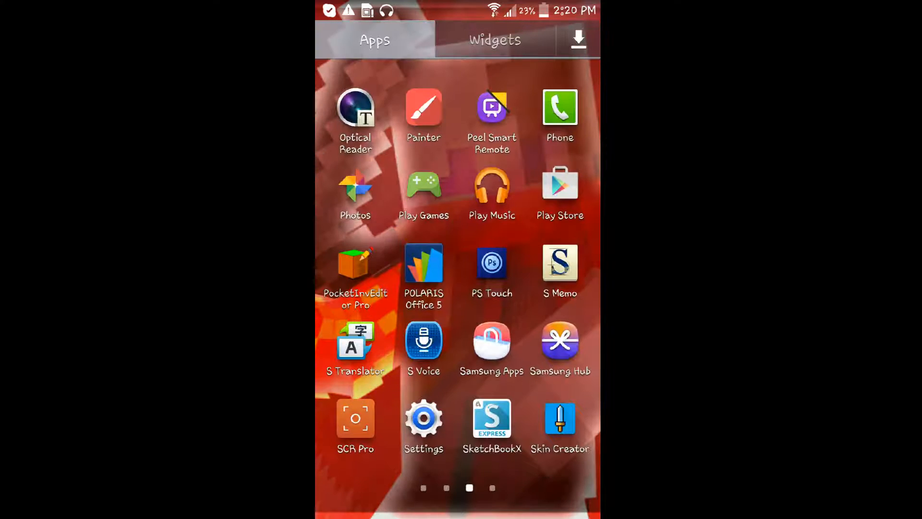
{"action": "scroll", "scroll_direction": "left", "scroll_amount": 3}
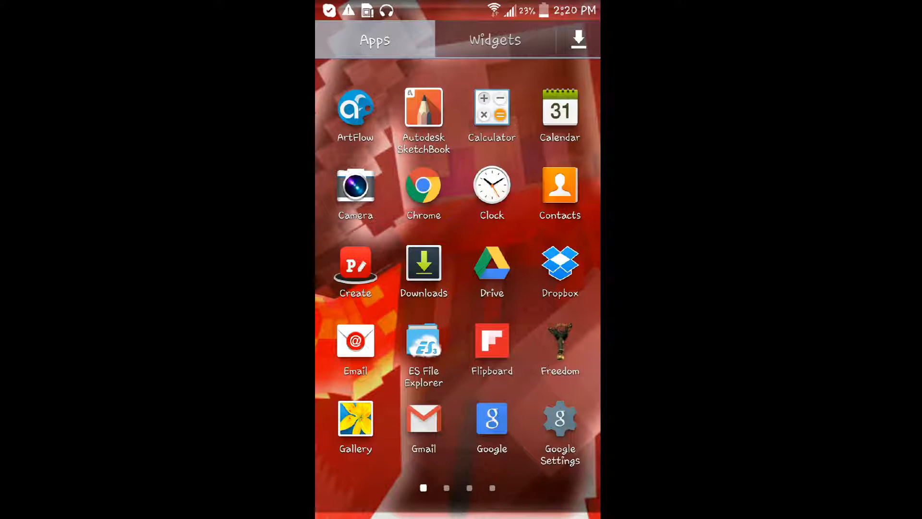
{"action": "scroll", "scroll_direction": "left", "scroll_amount": 3}
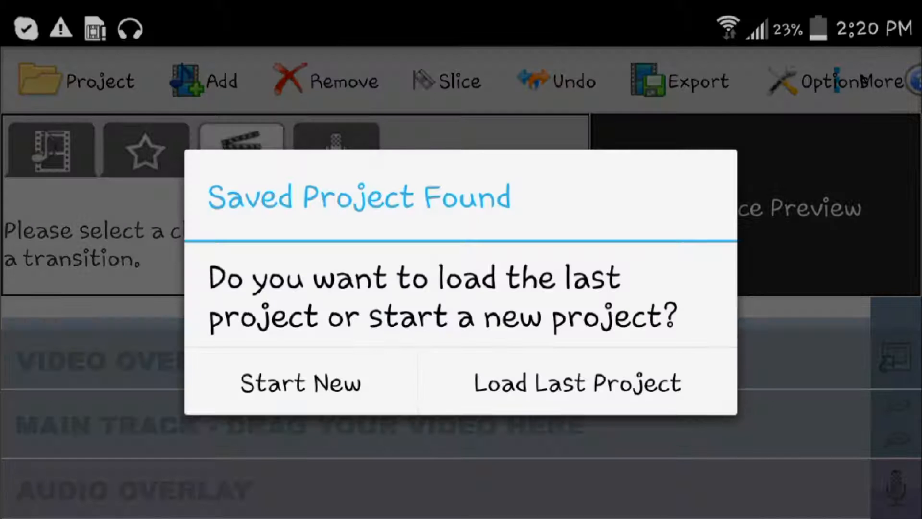
Choose Load Last Project to reopen the saved TGS logo project with its music track.
{"action": "left_click", "coordinate": [578, 383]}
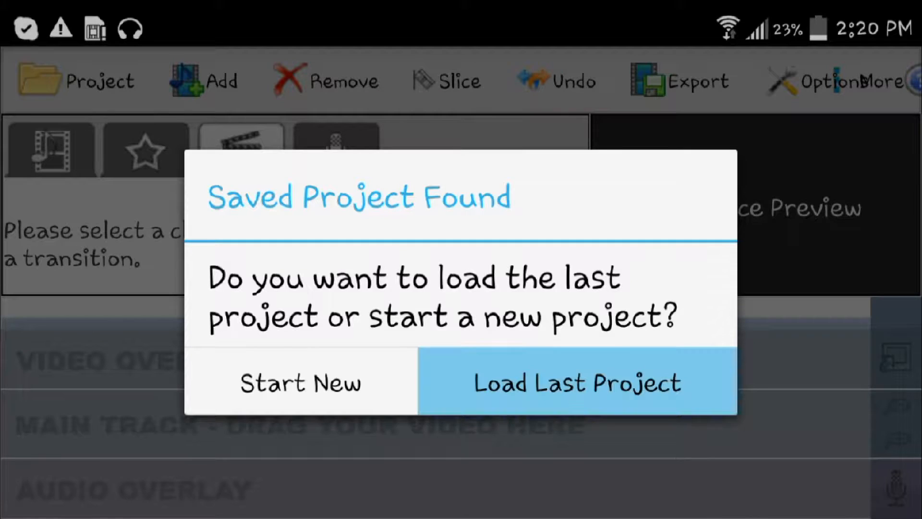
{"action": "left_click", "coordinate": [579, 382]}
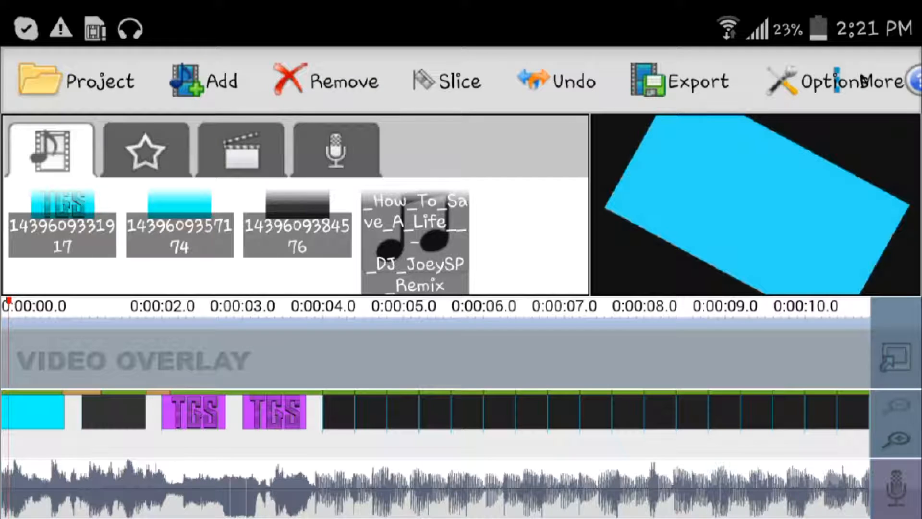
Create a new blank project, keeping the default name untitled19.
{"action": "left_click", "coordinate": [96, 81]}
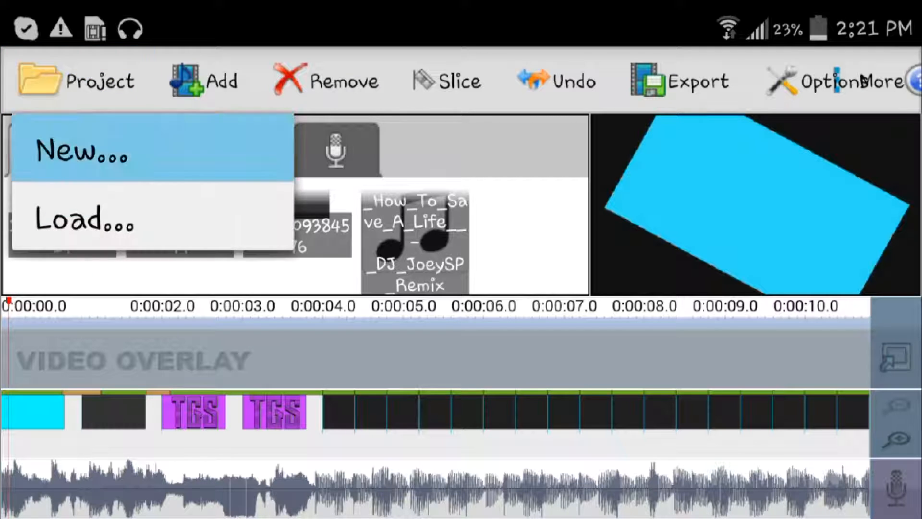
{"action": "left_click", "coordinate": [87, 154]}
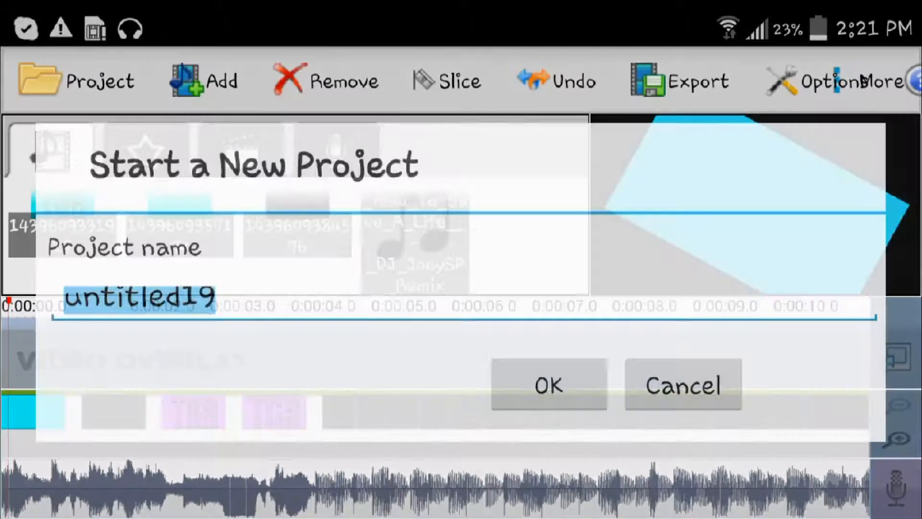
{"action": "left_click", "coordinate": [550, 386]}
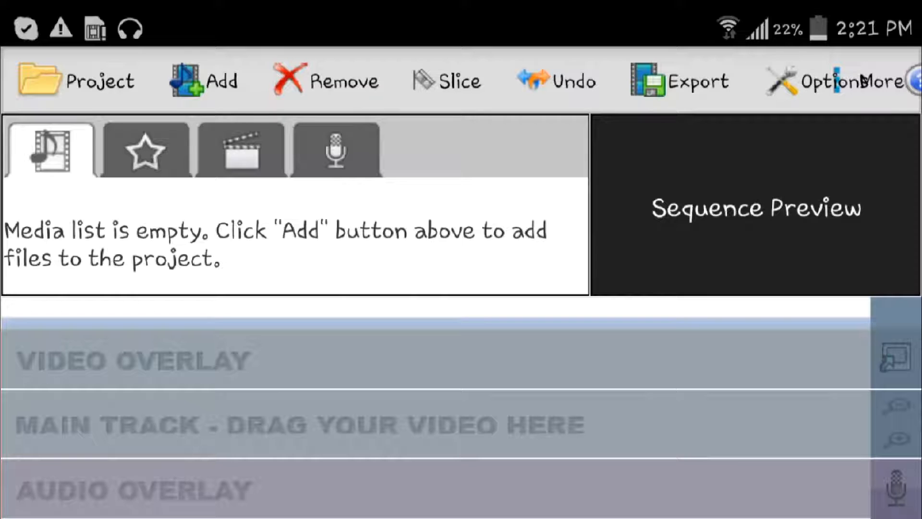
Browse the Transitions, Effects and Narration tabs, then show the Add media choices.
{"action": "left_click", "coordinate": [241, 151]}
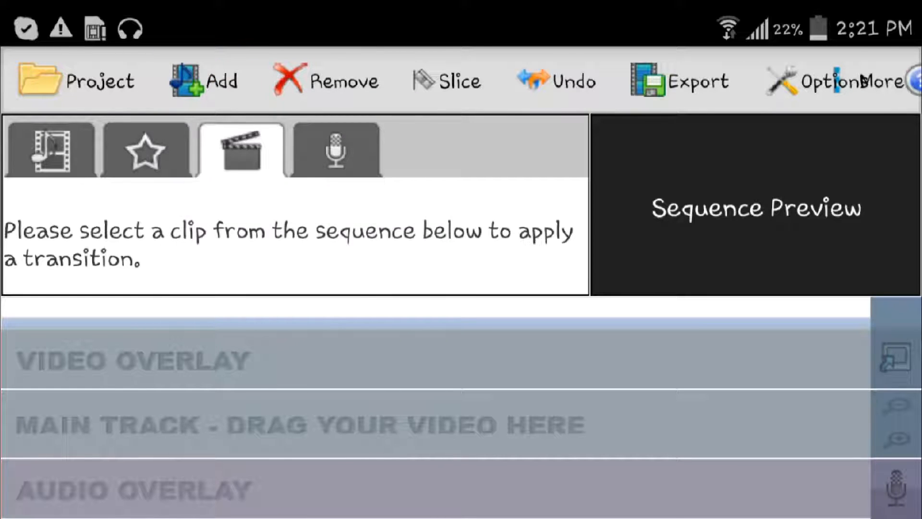
{"action": "left_click", "coordinate": [145, 149]}
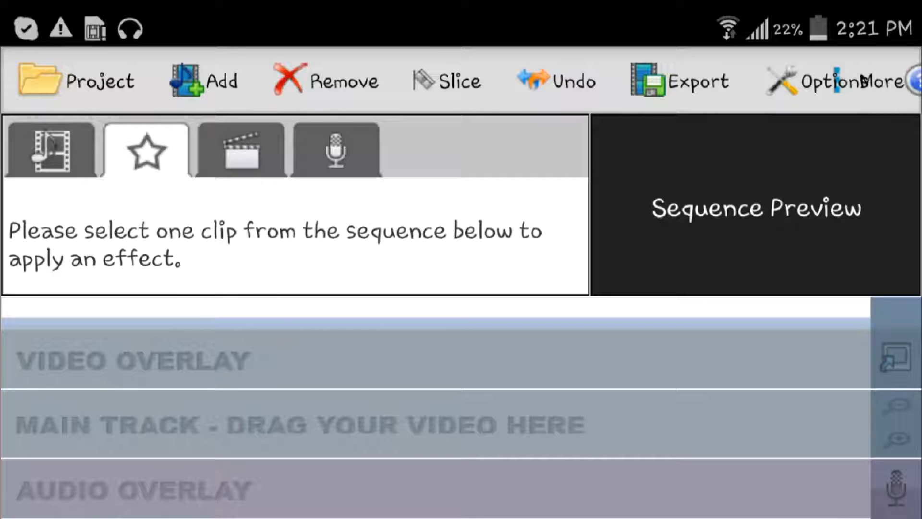
{"action": "left_click", "coordinate": [335, 151]}
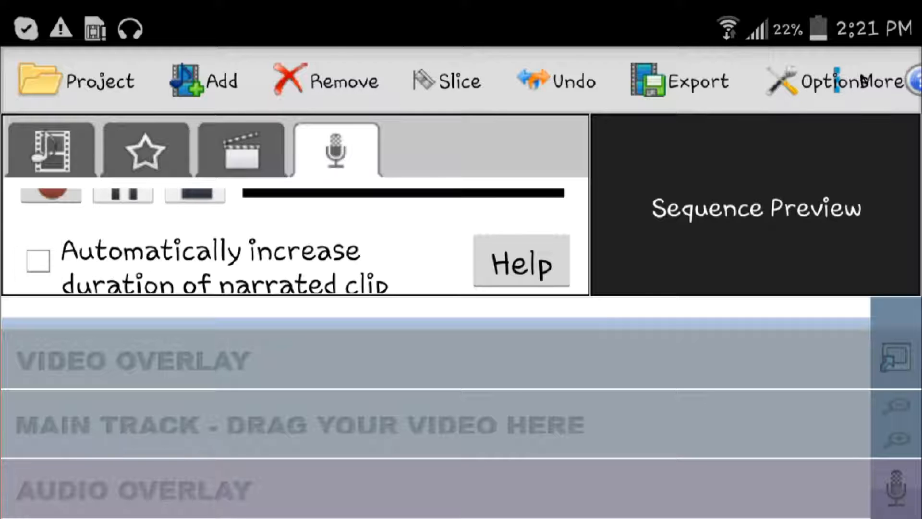
{"action": "left_click", "coordinate": [204, 80]}
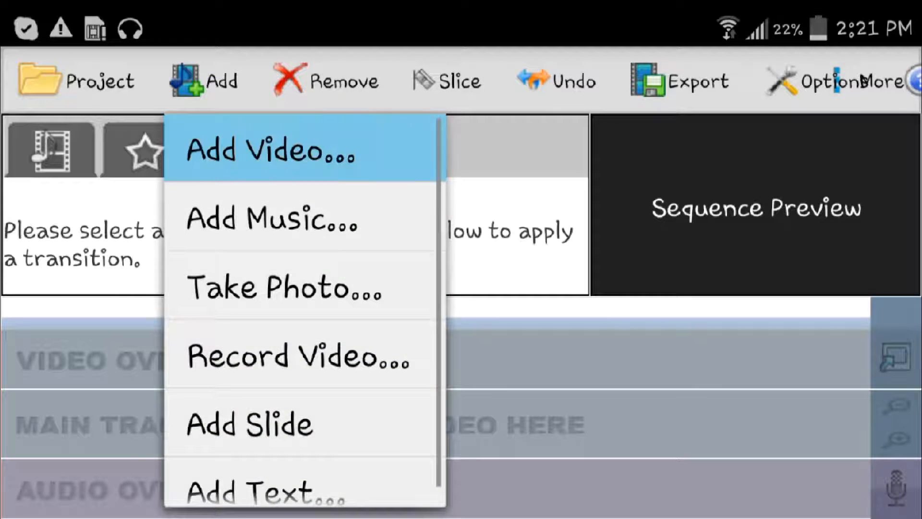
Import the TGS logo and solid colour images through Add Video.
{"action": "left_click", "coordinate": [270, 150]}
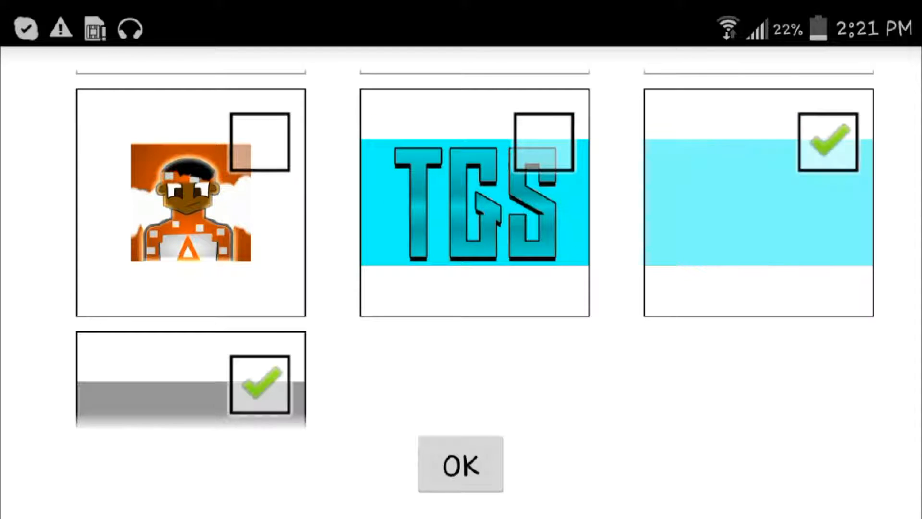
{"action": "scroll", "scroll_direction": "down", "scroll_amount": 3}
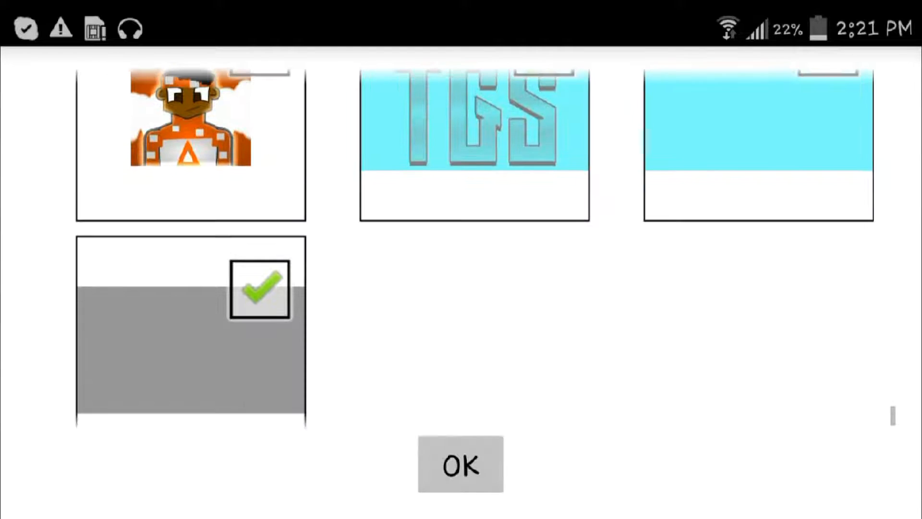
{"action": "left_click", "coordinate": [460, 466]}
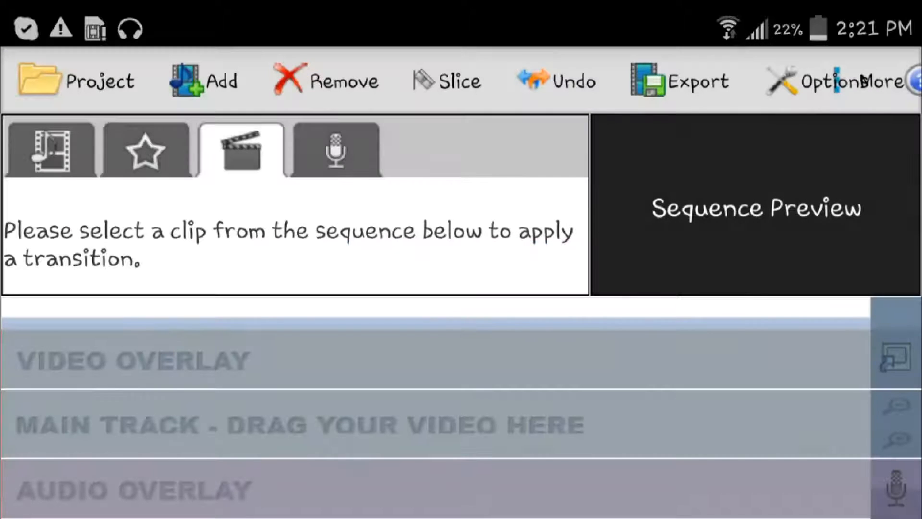
Put the imported images on the main track and show the first clip's effects list.
{"action": "left_click", "coordinate": [49, 149]}
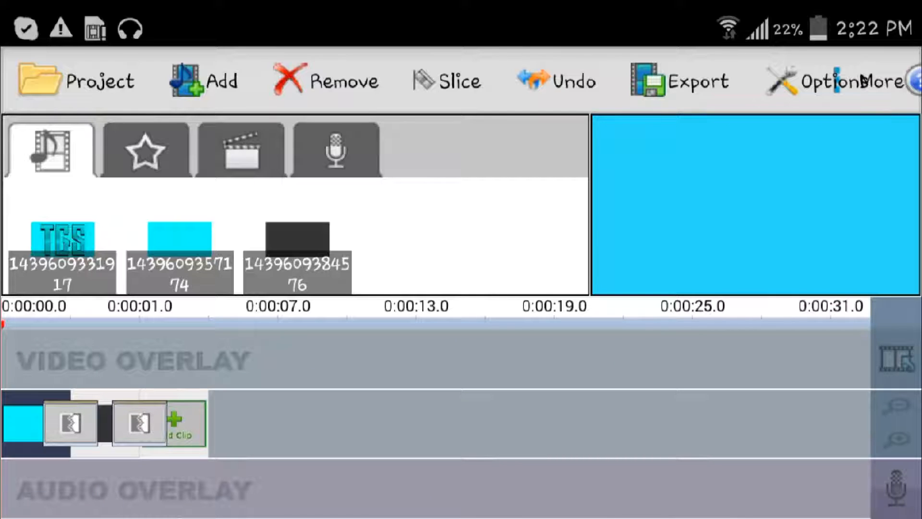
{"action": "left_click", "coordinate": [143, 151]}
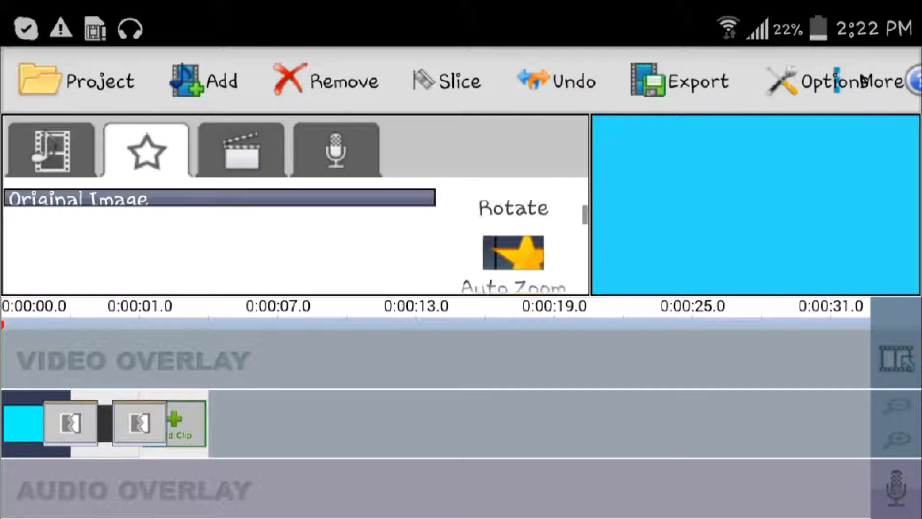
Apply the Spin effect to the first blue clip, then view the transitions list.
{"action": "scroll", "scroll_direction": "down", "scroll_amount": 3}
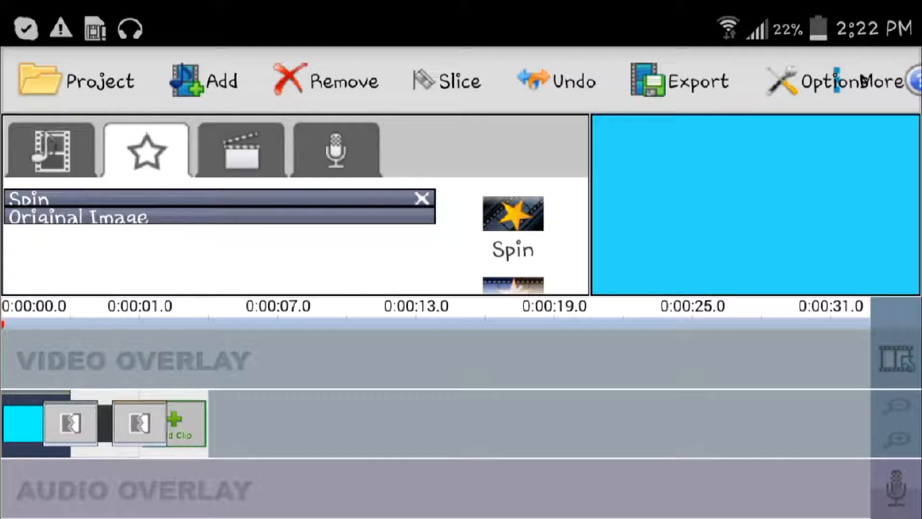
{"action": "left_click", "coordinate": [240, 149]}
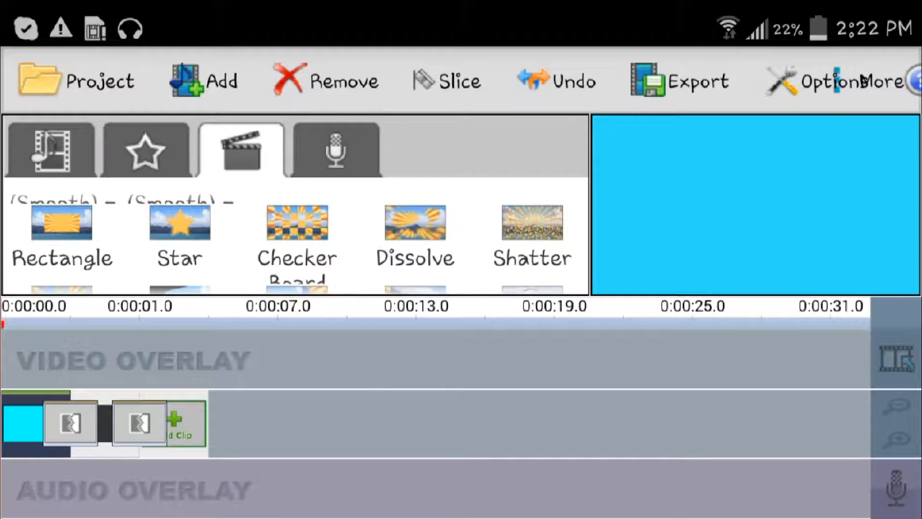
Join the opening clips with Rectangle and Star transitions and add the TGS logo clip.
{"action": "scroll", "scroll_direction": "down", "scroll_amount": 3}
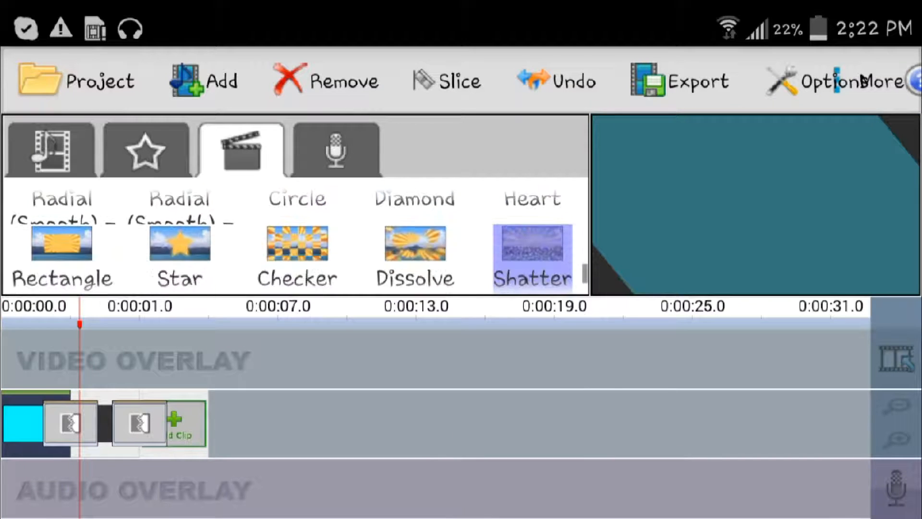
{"action": "left_click", "coordinate": [61, 247]}
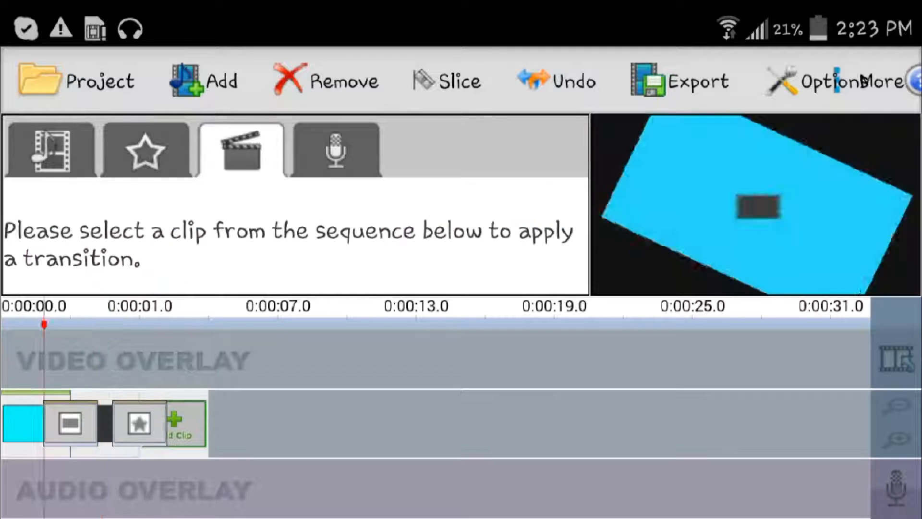
{"action": "left_click", "coordinate": [53, 149]}
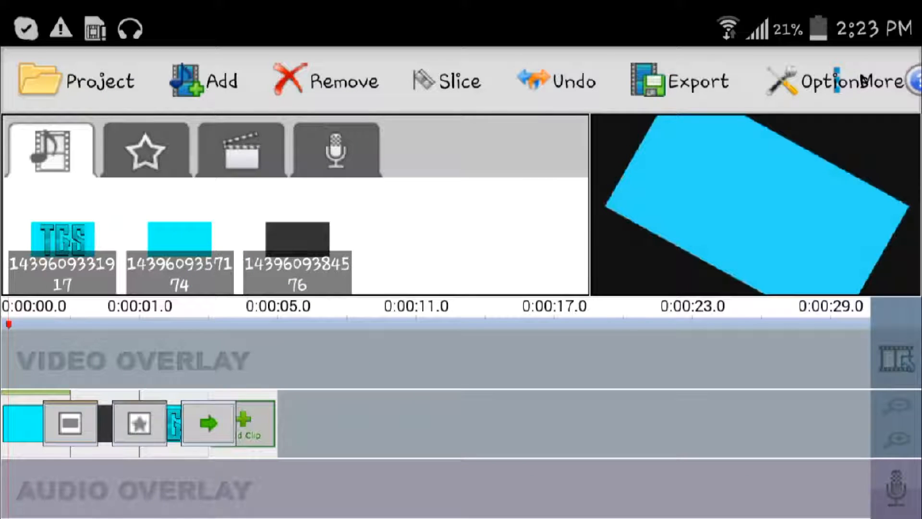
Start adding audio and scroll through the phone's Songs list for a music track.
{"action": "left_click", "coordinate": [211, 79]}
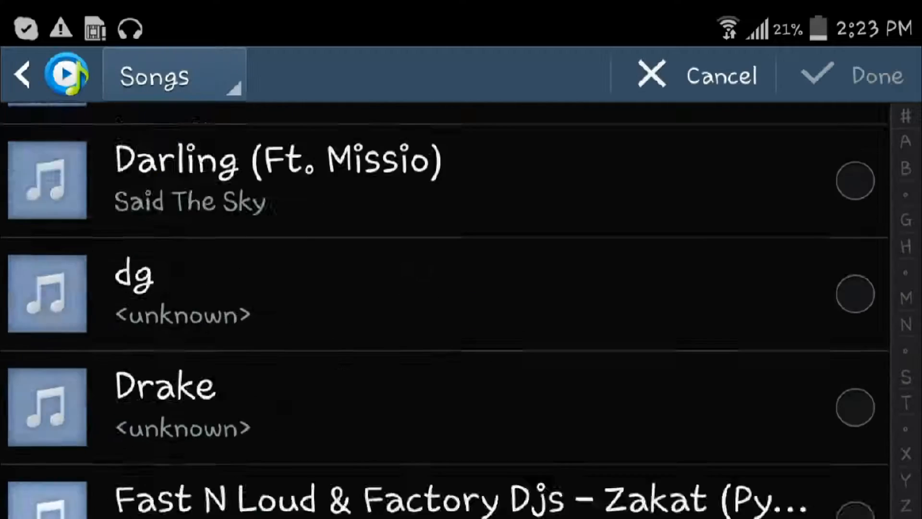
{"action": "scroll", "scroll_direction": "down", "scroll_amount": 3}
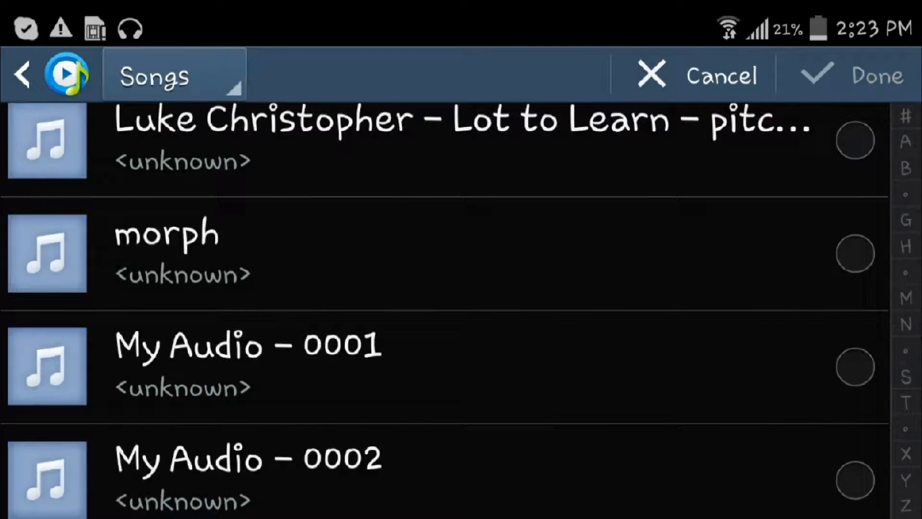
{"action": "scroll", "scroll_direction": "down", "scroll_amount": 3}
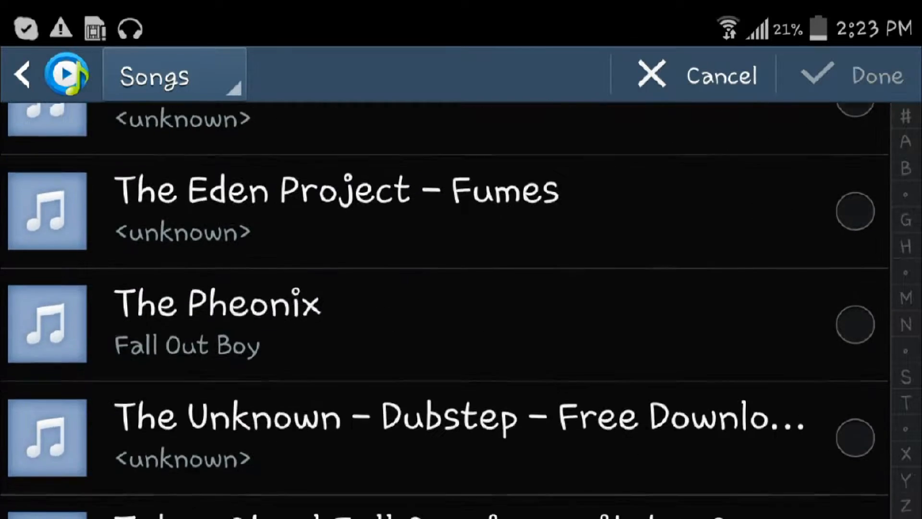
{"action": "scroll", "scroll_direction": "down", "scroll_amount": 3}
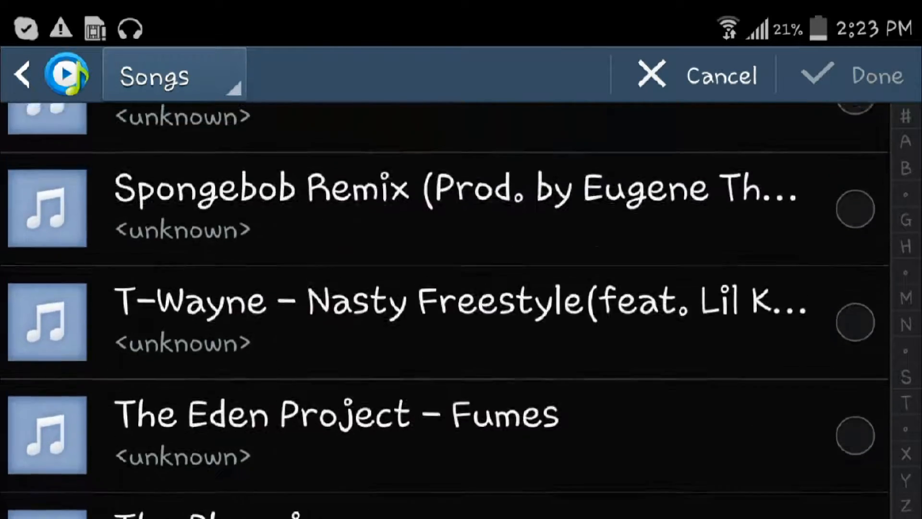
{"action": "scroll", "scroll_direction": "down", "scroll_amount": 3}
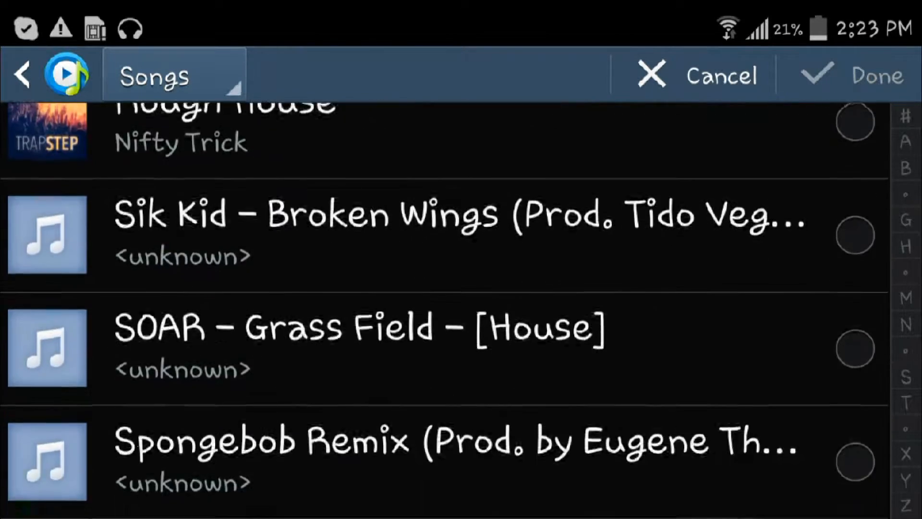
{"action": "scroll", "scroll_direction": "down", "scroll_amount": 3}
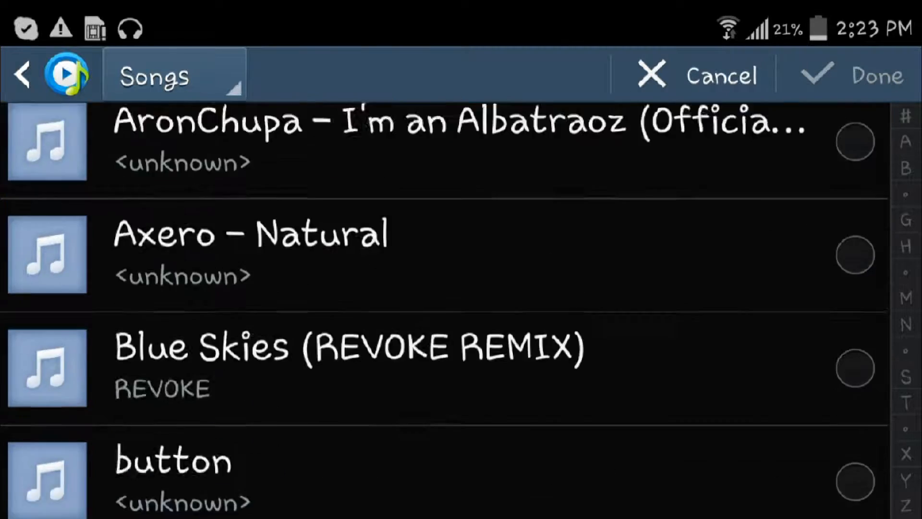
{"action": "scroll", "scroll_direction": "down", "scroll_amount": 3}
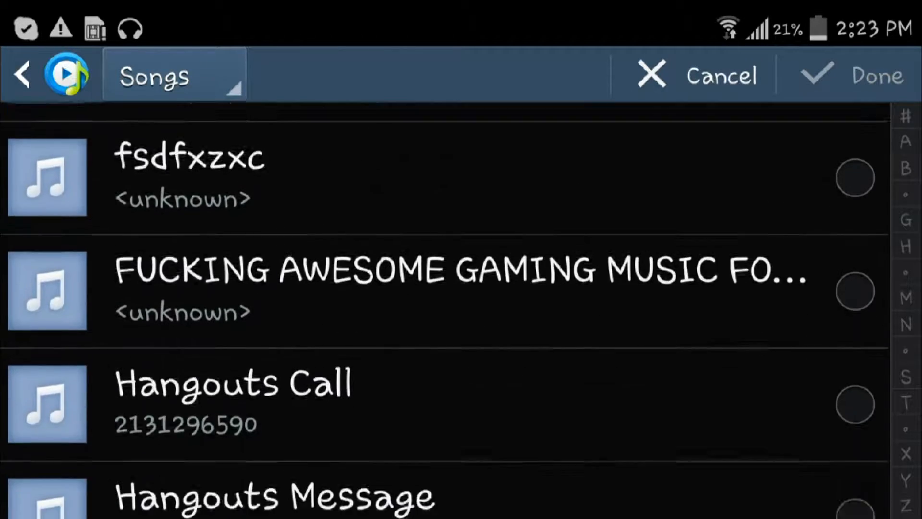
{"action": "scroll", "scroll_direction": "down", "scroll_amount": 3}
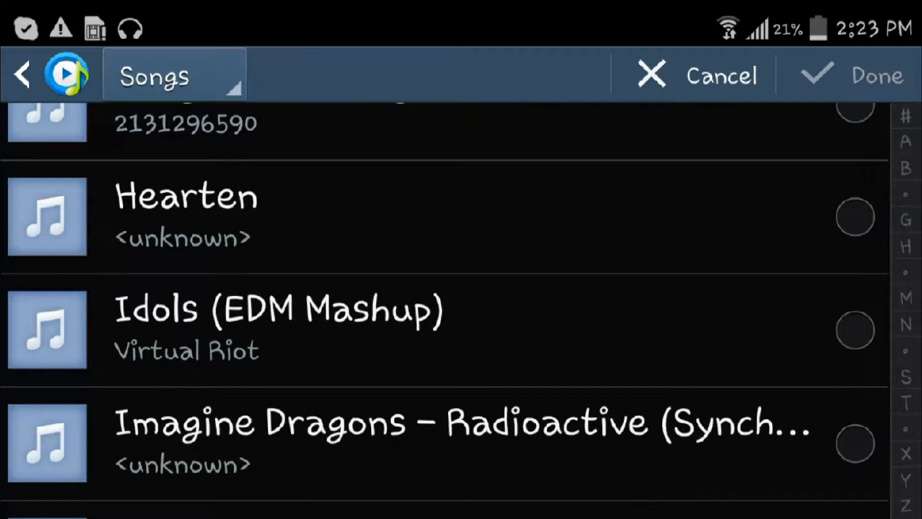
{"action": "scroll", "scroll_direction": "down", "scroll_amount": 3}
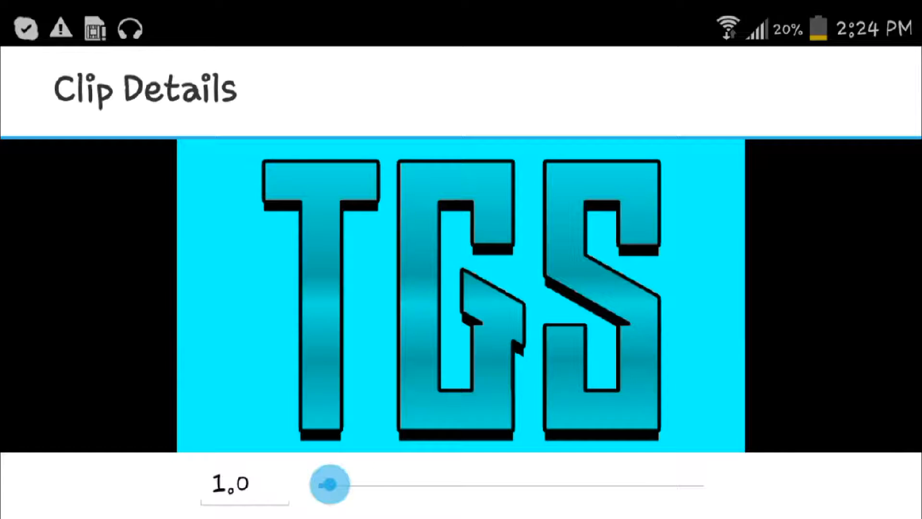
Drag the Clip Details slider to stretch the TGS logo clip to 11.6 seconds.
{"action": "left_click_drag", "start_coordinate": [328, 484], "coordinate": [471, 484]}
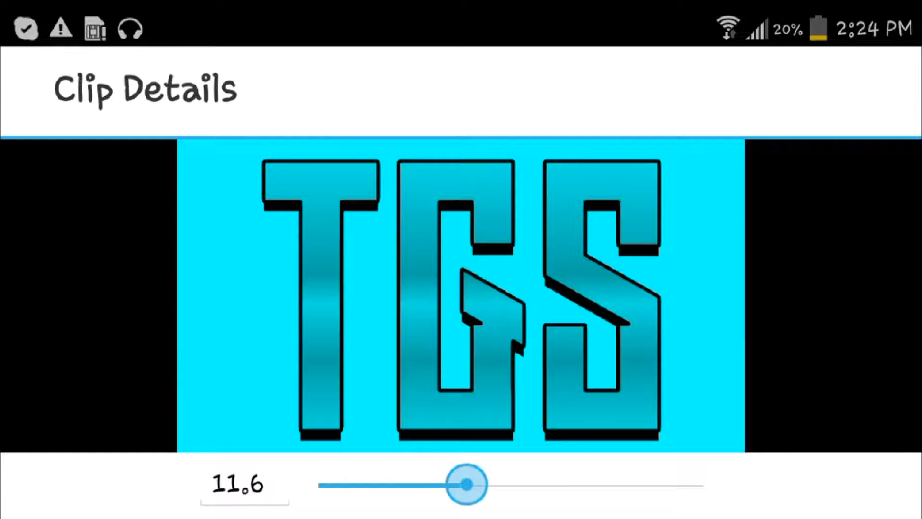
{"action": "left_click_drag", "start_coordinate": [468, 484], "coordinate": [436, 484]}
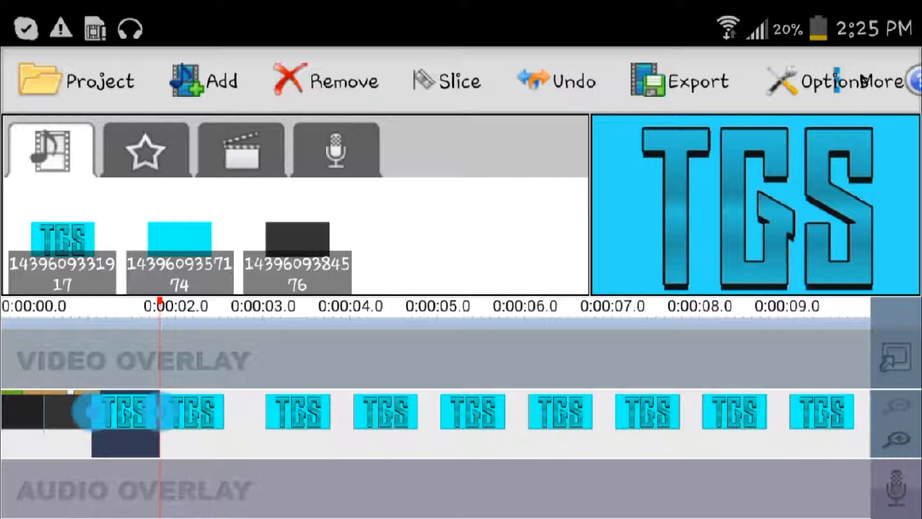
Apply Auto Zoom from the visual effects list to the TGS logo clip and view its zoom directions.
{"action": "left_click", "coordinate": [142, 149]}
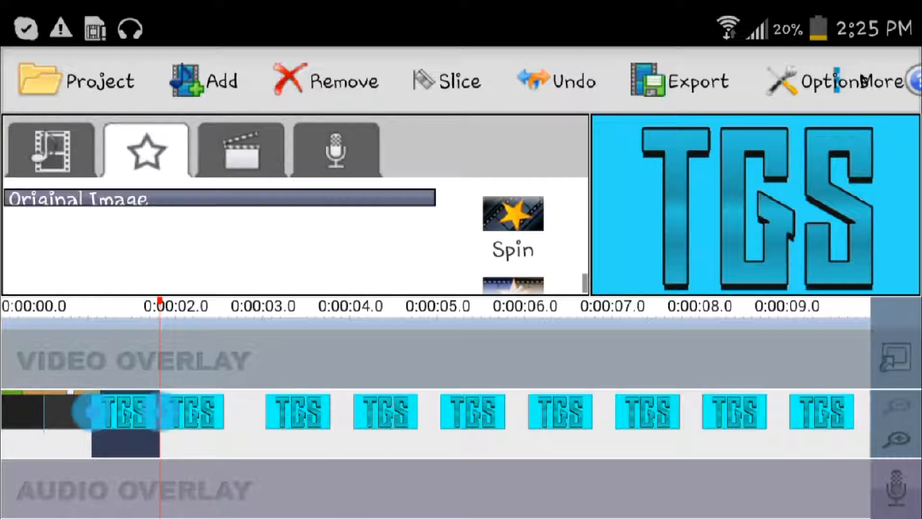
{"action": "scroll", "scroll_direction": "down", "scroll_amount": 3}
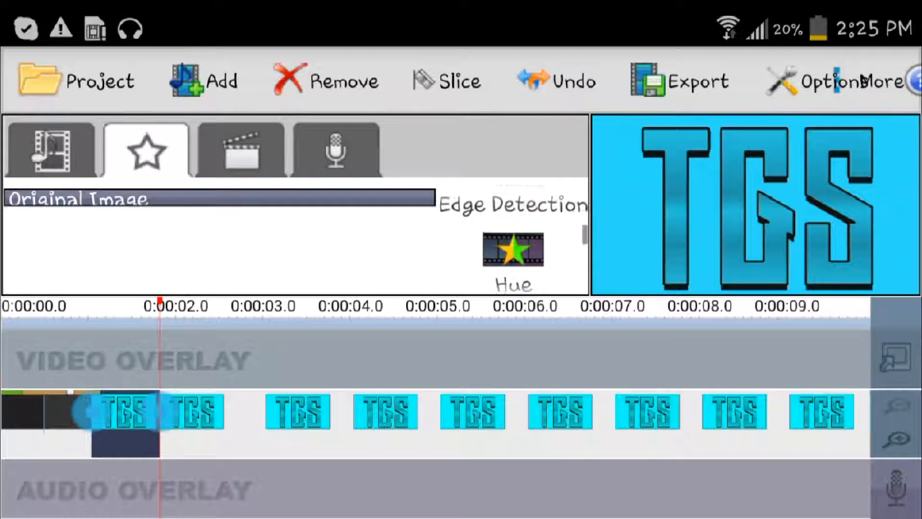
{"action": "scroll", "scroll_direction": "down", "scroll_amount": 3}
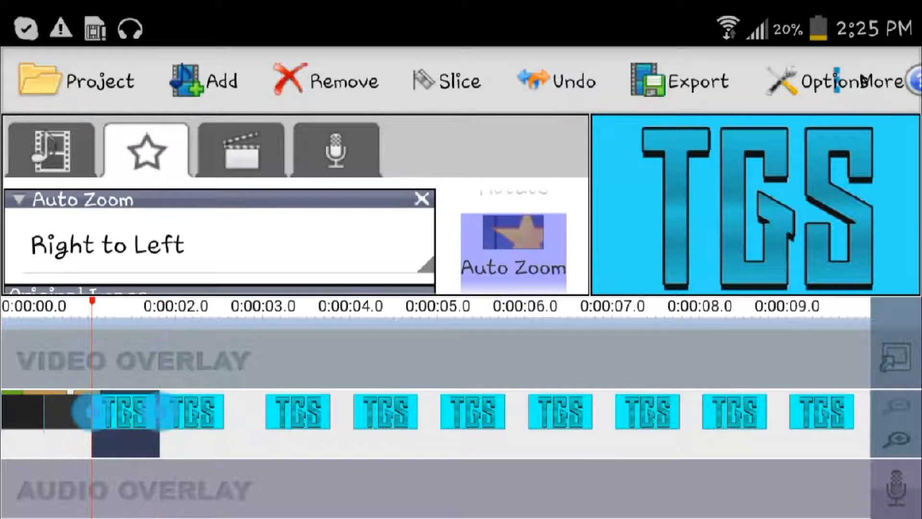
{"action": "left_click", "coordinate": [105, 244]}
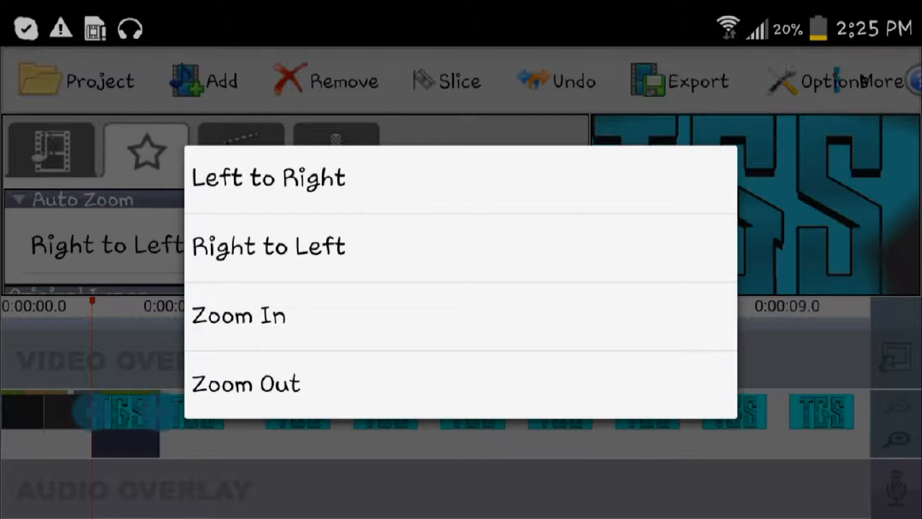
{"action": "left_click", "coordinate": [238, 316]}
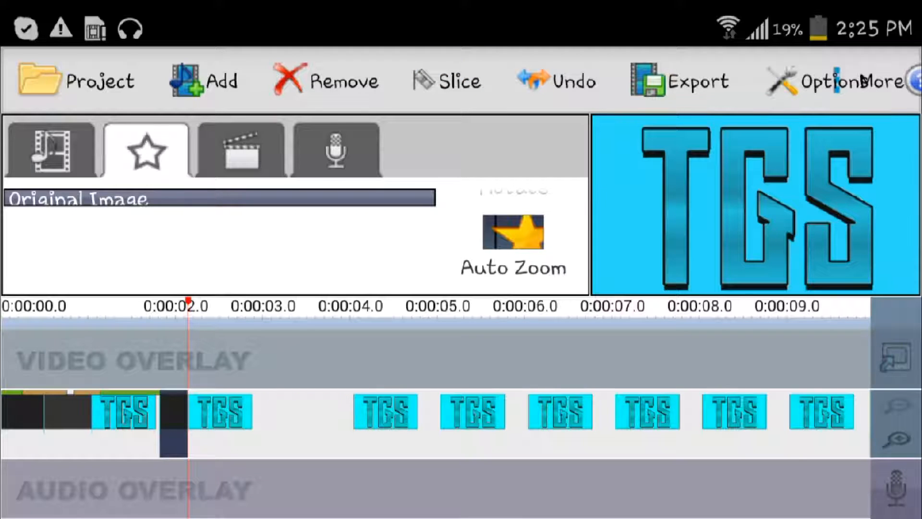
Set the logo clip's Auto Zoom to Zoom In and shift its hue toward 178.
{"action": "left_click", "coordinate": [514, 234]}
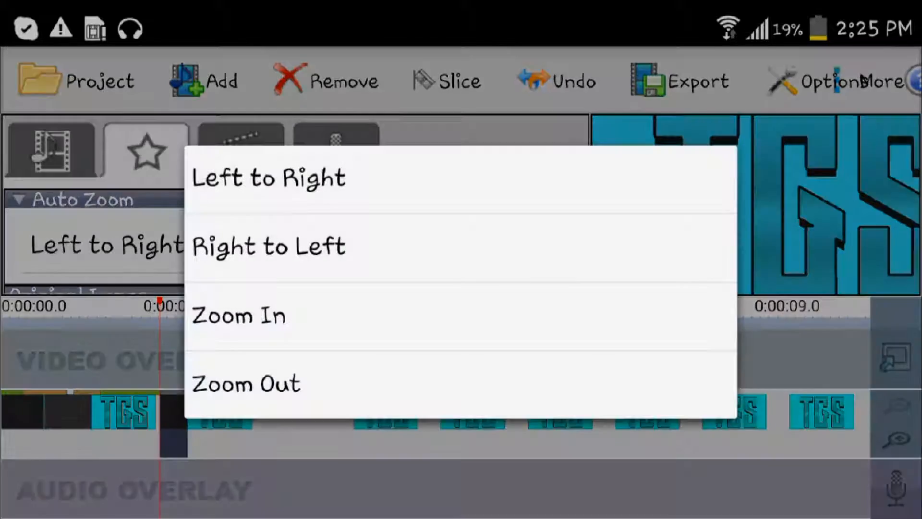
{"action": "left_click", "coordinate": [239, 316]}
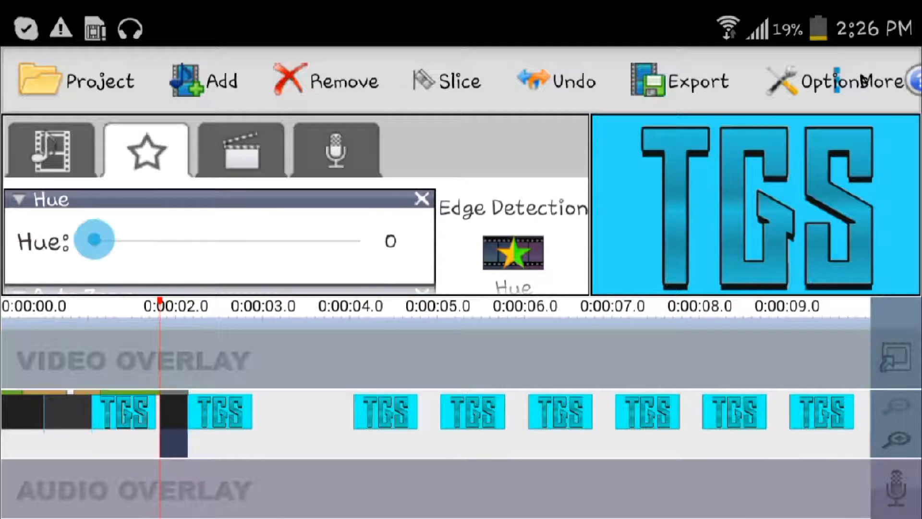
{"action": "left_click_drag", "start_coordinate": [92, 239], "coordinate": [226, 239]}
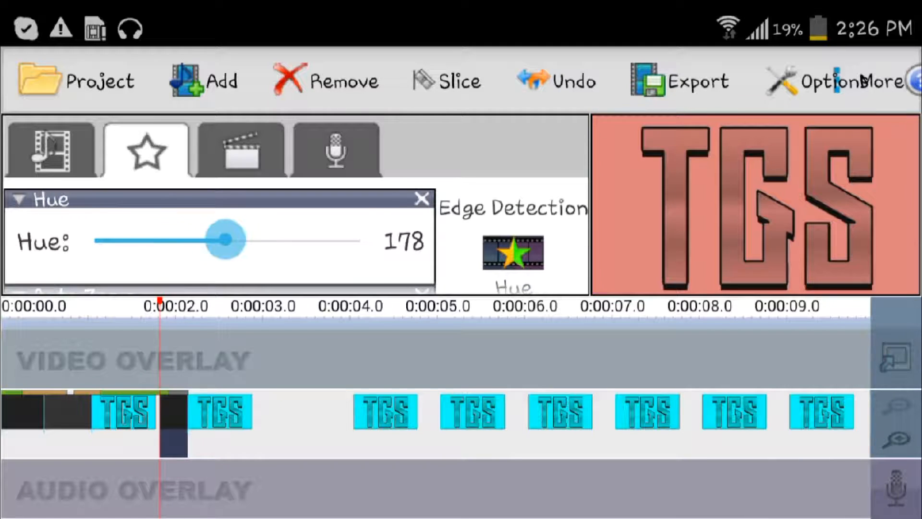
{"action": "left_click_drag", "start_coordinate": [222, 239], "coordinate": [128, 239]}
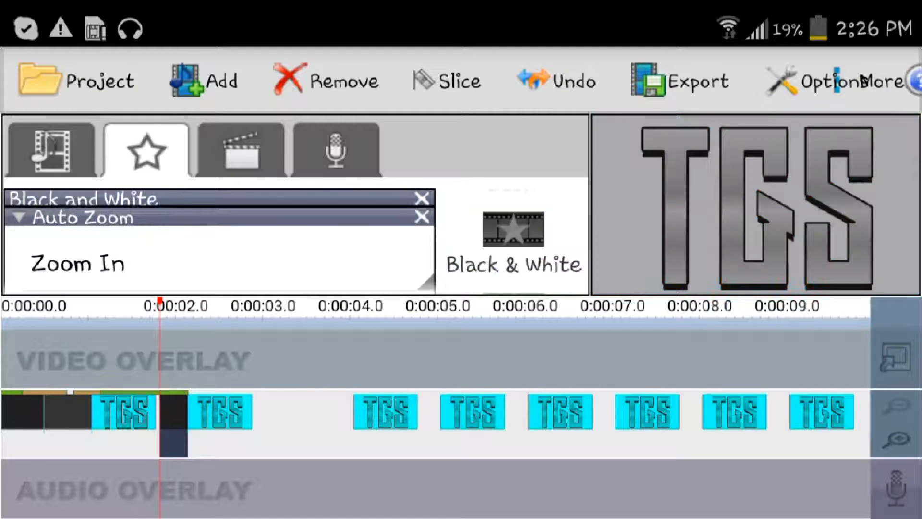
Discard the Black and White, Pixelate and Posterize effects from the logo clip.
{"action": "left_click", "coordinate": [421, 196]}
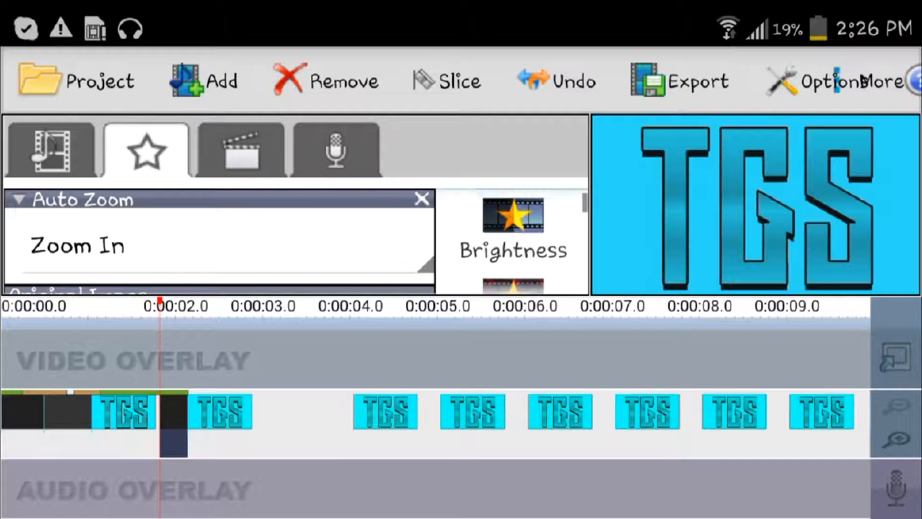
{"action": "scroll", "scroll_direction": "down", "scroll_amount": 3}
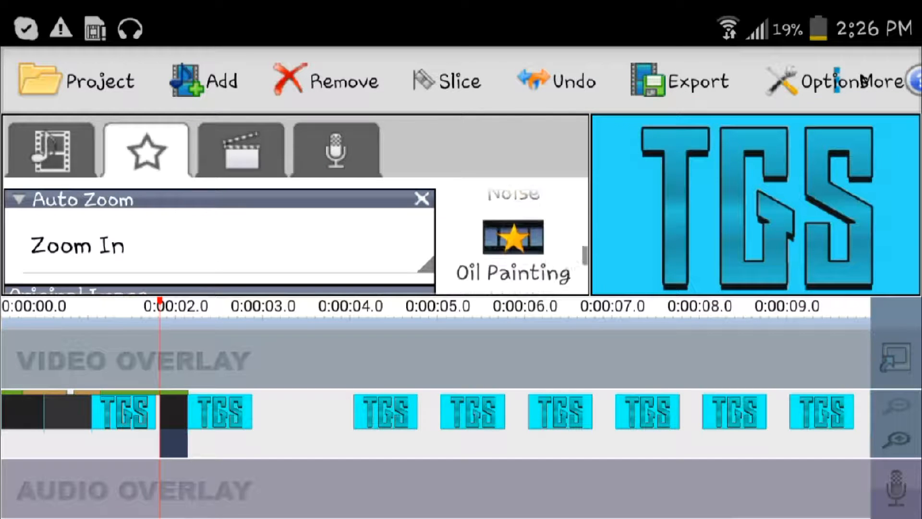
{"action": "scroll", "scroll_direction": "down", "scroll_amount": 3}
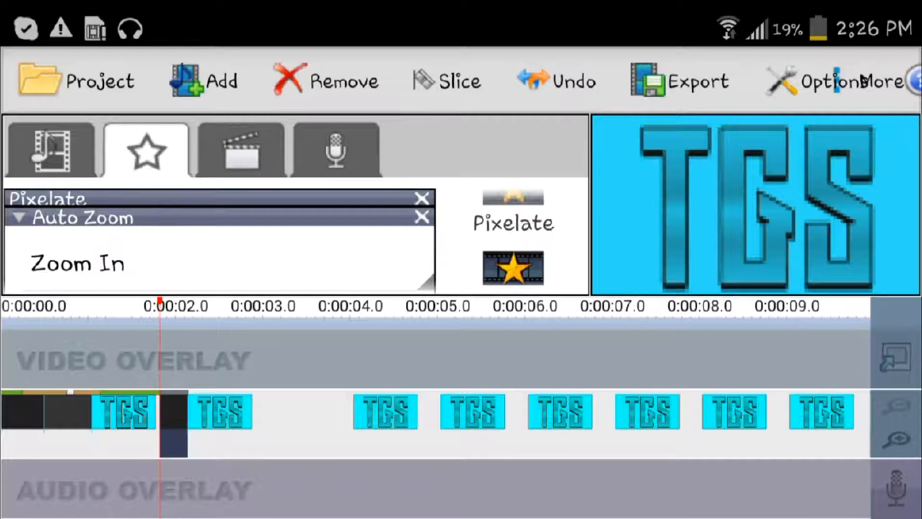
{"action": "left_click", "coordinate": [421, 198]}
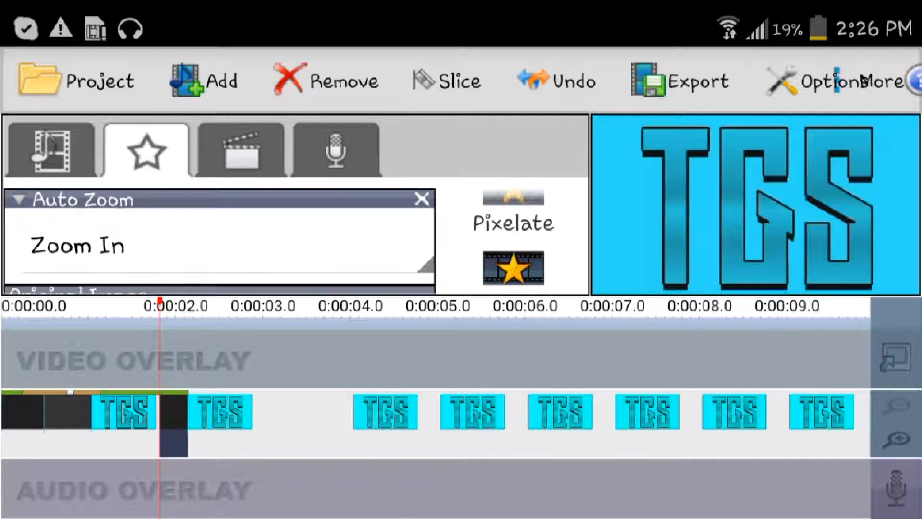
{"action": "scroll", "scroll_direction": "down", "scroll_amount": 3}
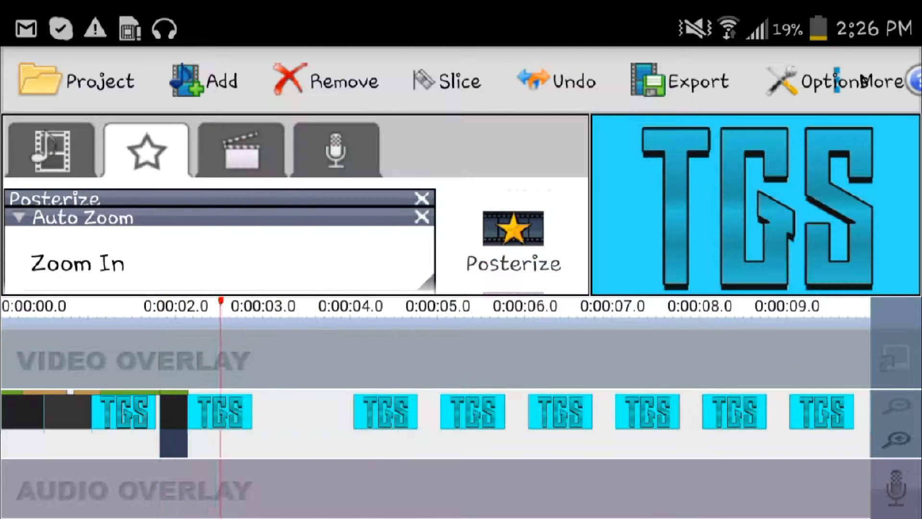
{"action": "left_click", "coordinate": [57, 307]}
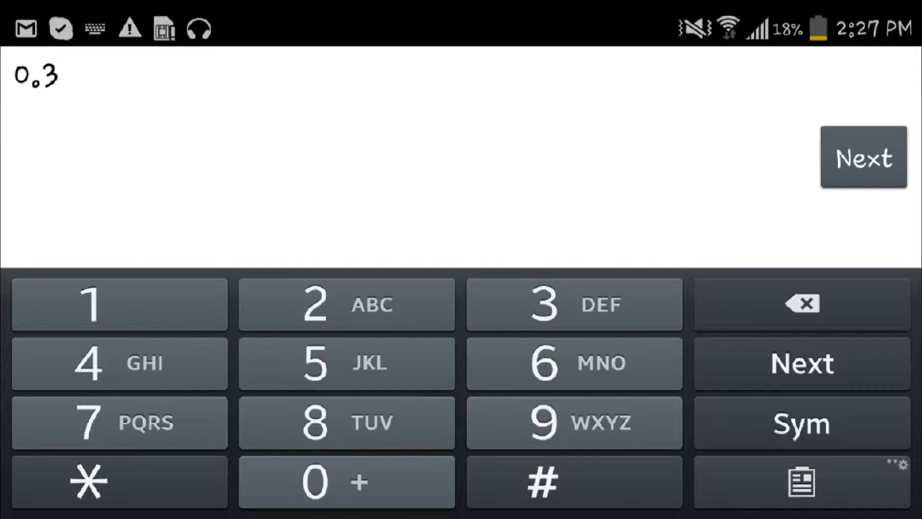
Delete the trailing 3 from the 0.3 value and enter a new decimal digit.
{"action": "left_click", "coordinate": [801, 304]}
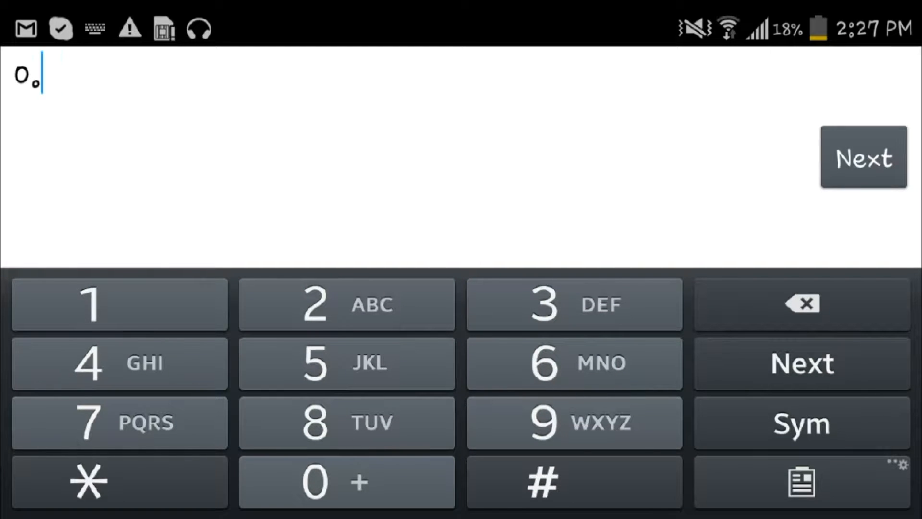
{"action": "left_click", "coordinate": [108, 364]}
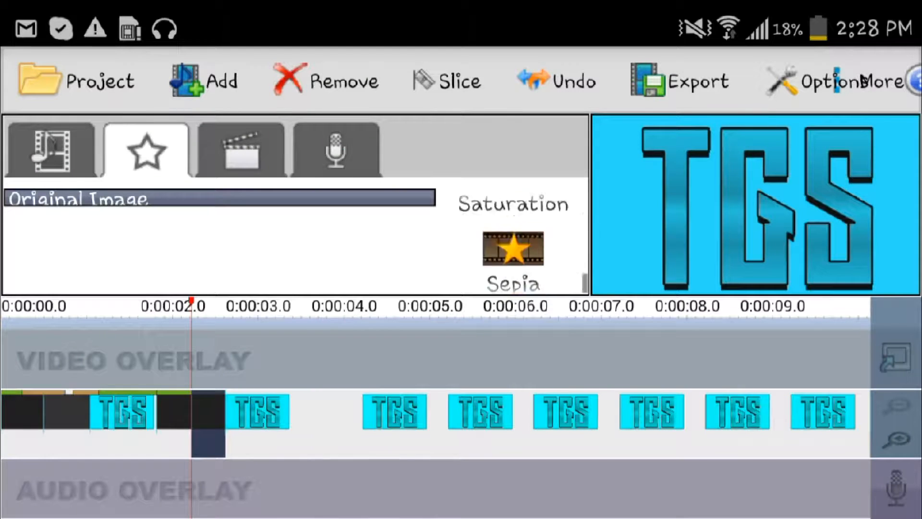
Add Auto Zoom to the newly timed clip and set it to Zoom In.
{"action": "scroll", "scroll_direction": "down", "scroll_amount": 3}
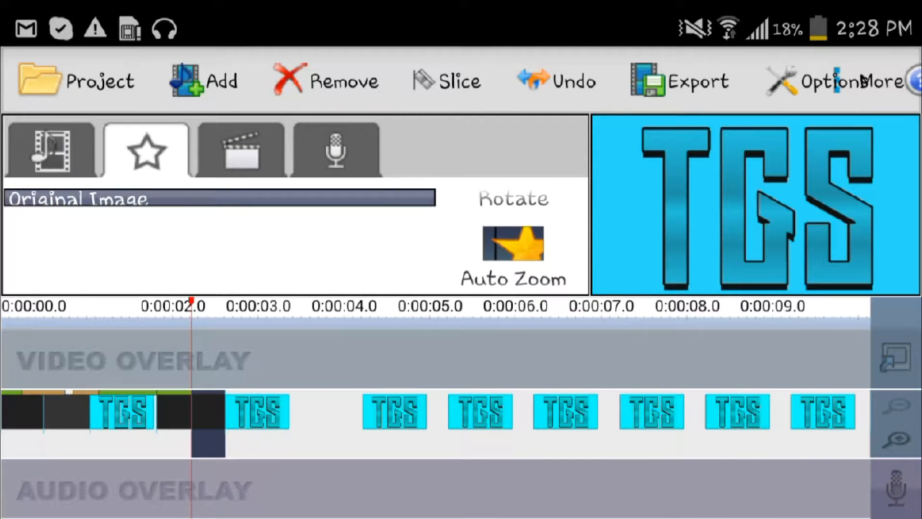
{"action": "left_click", "coordinate": [512, 244]}
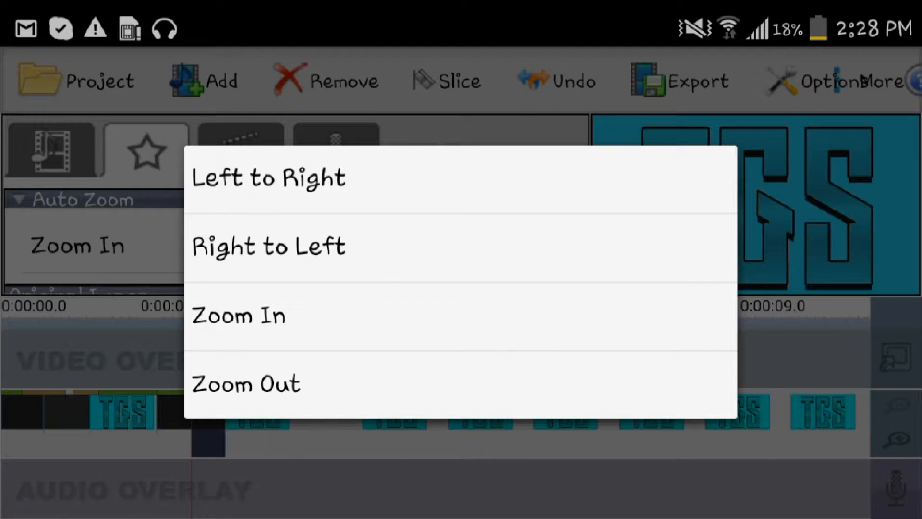
{"action": "left_click", "coordinate": [239, 316]}
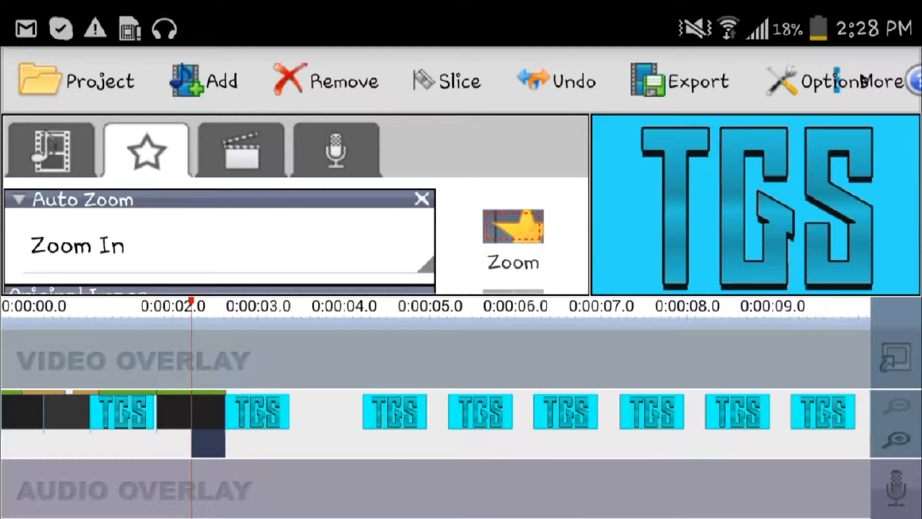
{"action": "scroll", "scroll_direction": "down", "scroll_amount": 3}
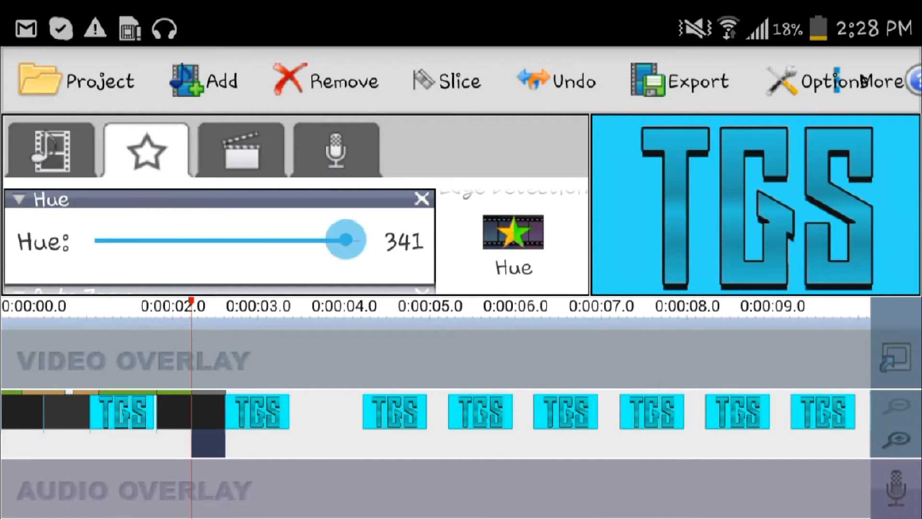
Lower the clip's Hue from 341 to 123 and jump playback to about 0:00:03.
{"action": "left_click_drag", "start_coordinate": [344, 239], "coordinate": [182, 239]}
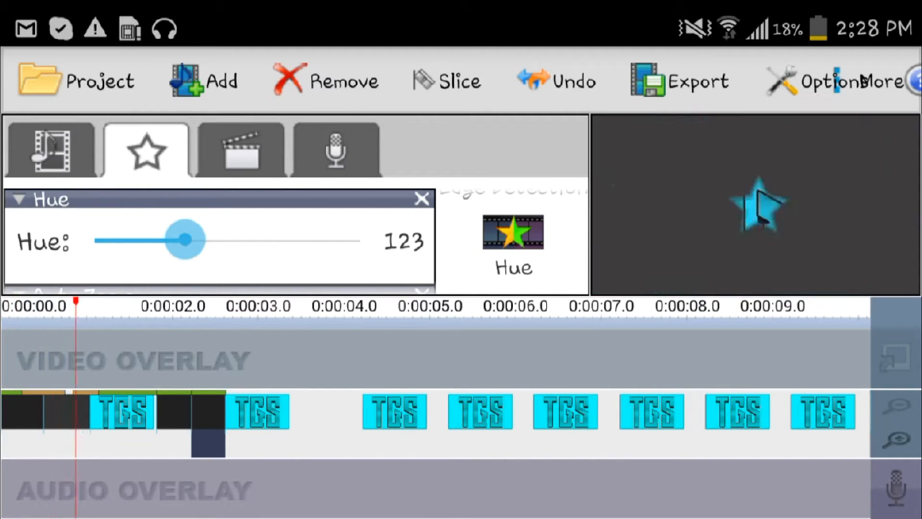
{"action": "left_click", "coordinate": [241, 306]}
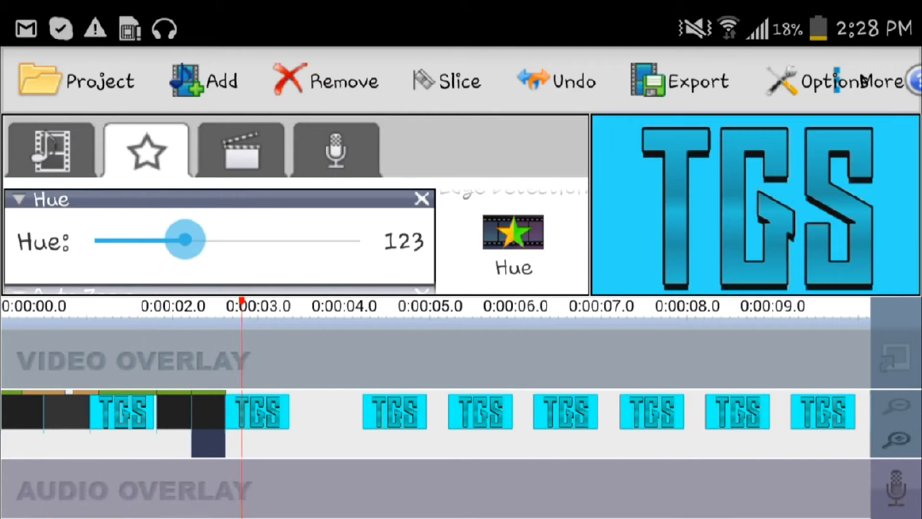